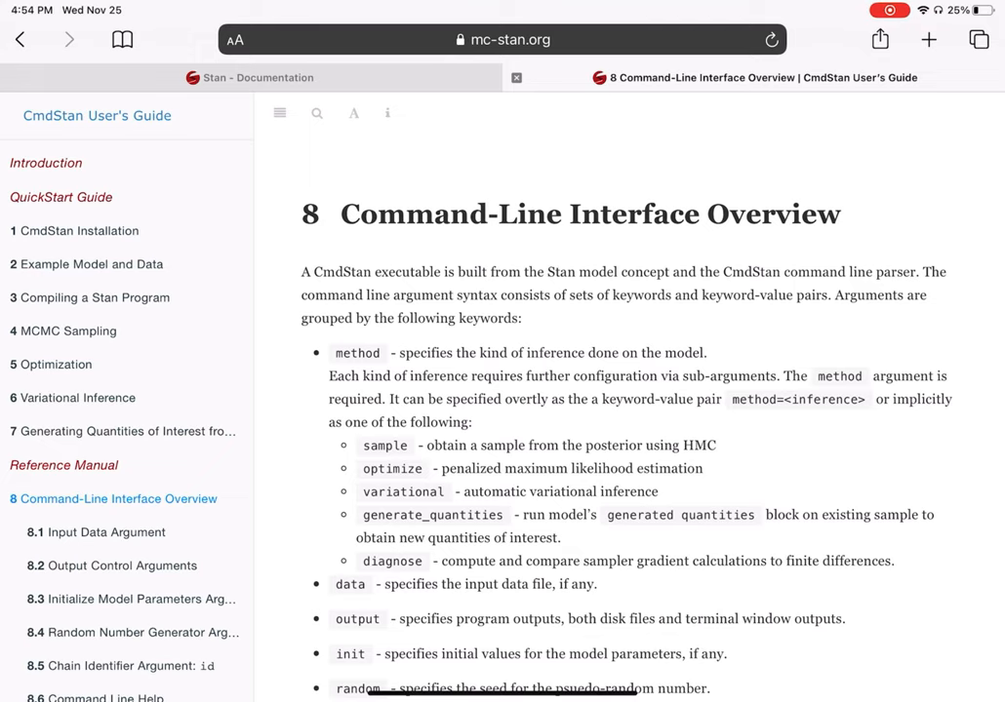
- Scroll the CmdStan CLI chapter and User's Guide section 24.7 on stand-alone generated quantities
scroll(down, 3)
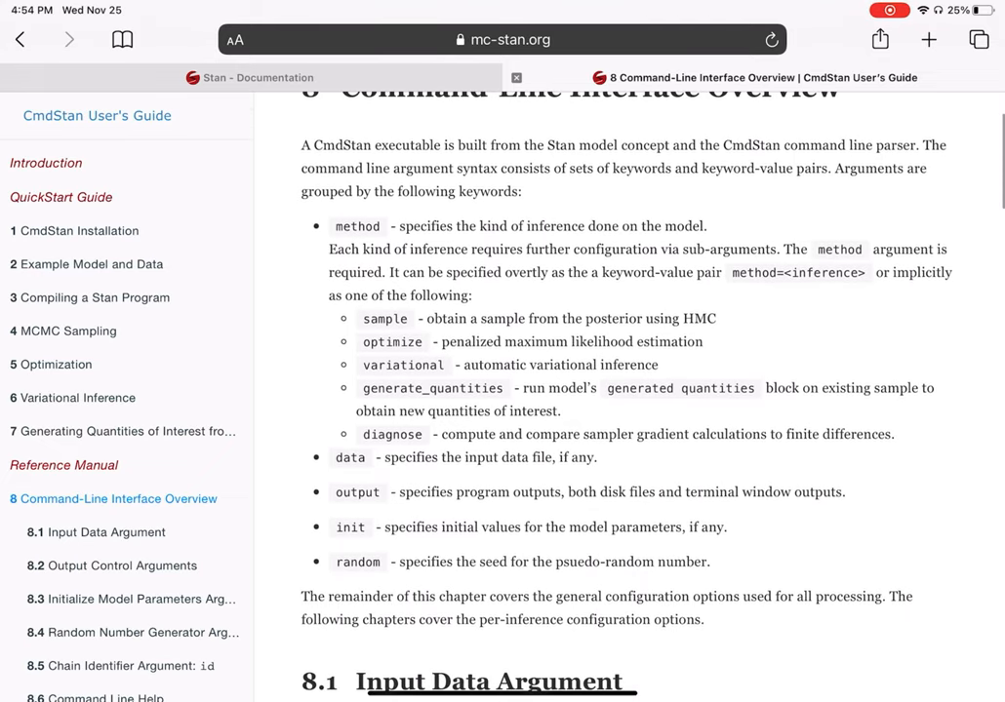
scroll(down, 3)
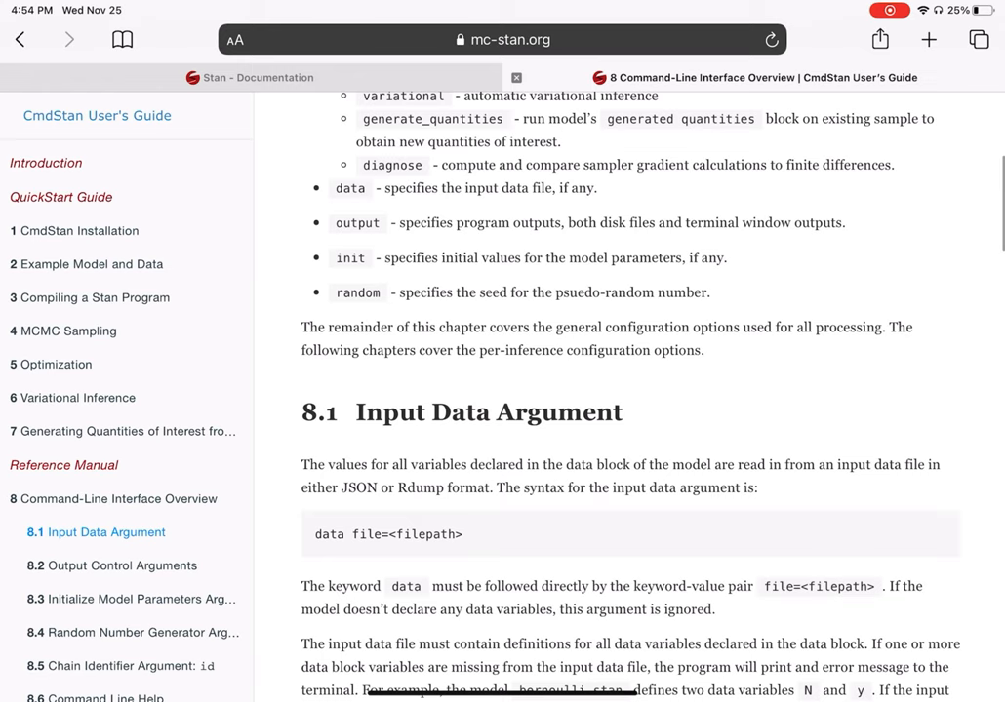
scroll(down, 3)
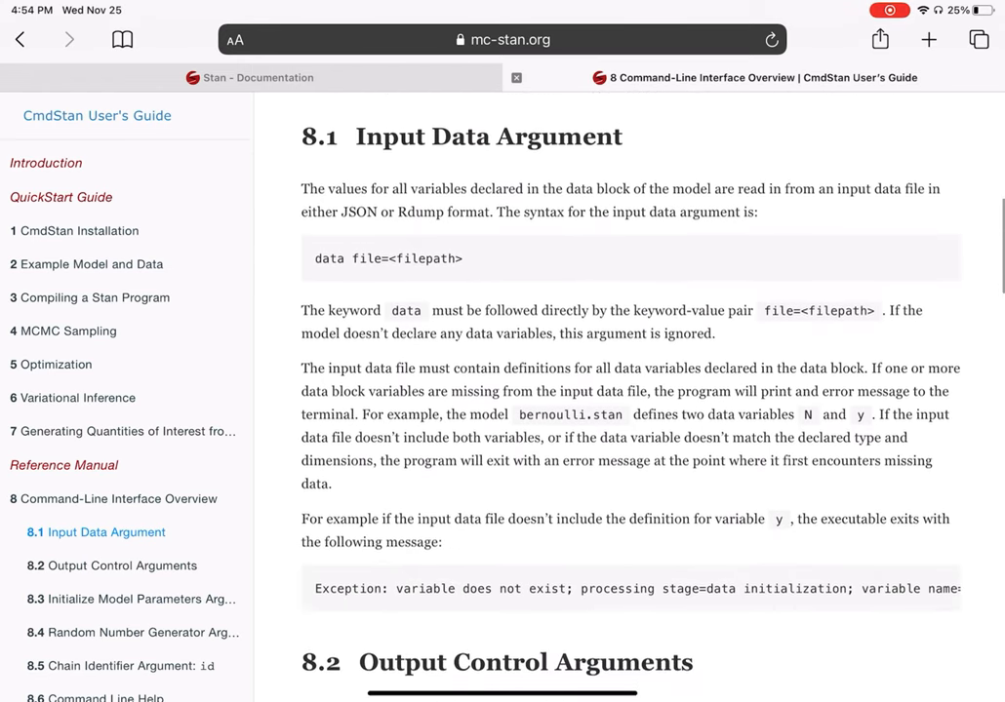
scroll(down, 3)
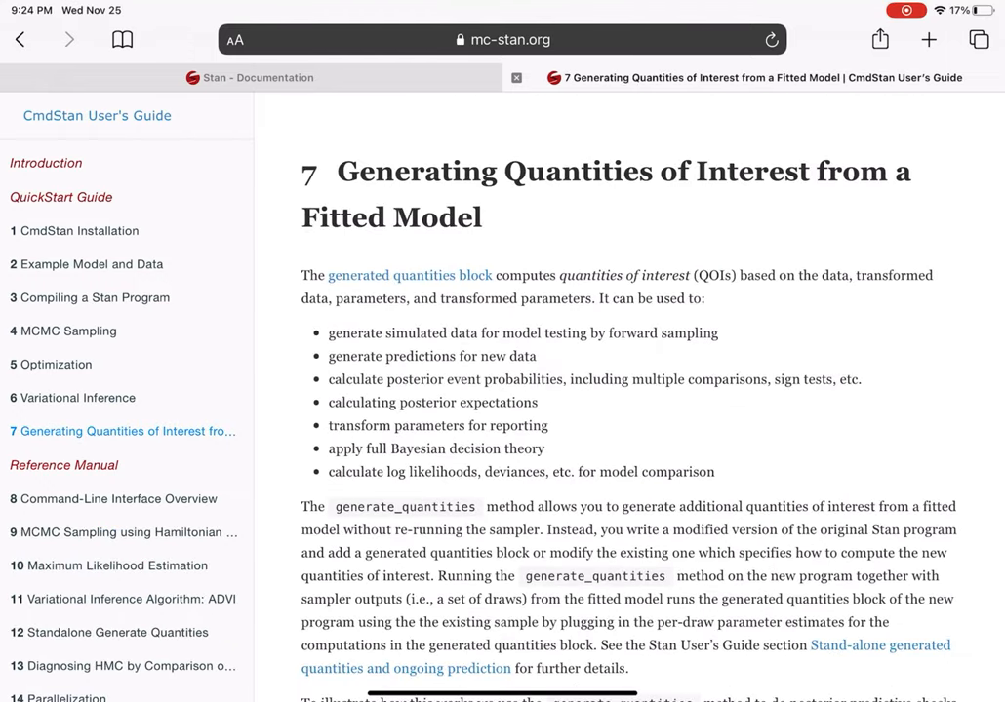
scroll(down, 3)
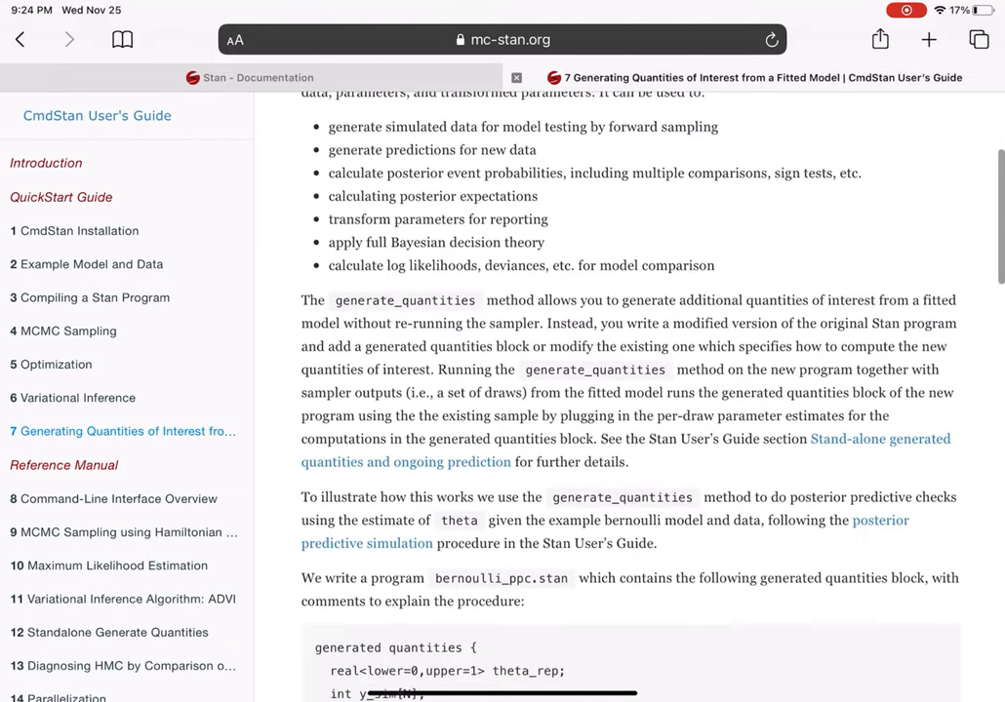
scroll(down, 3)
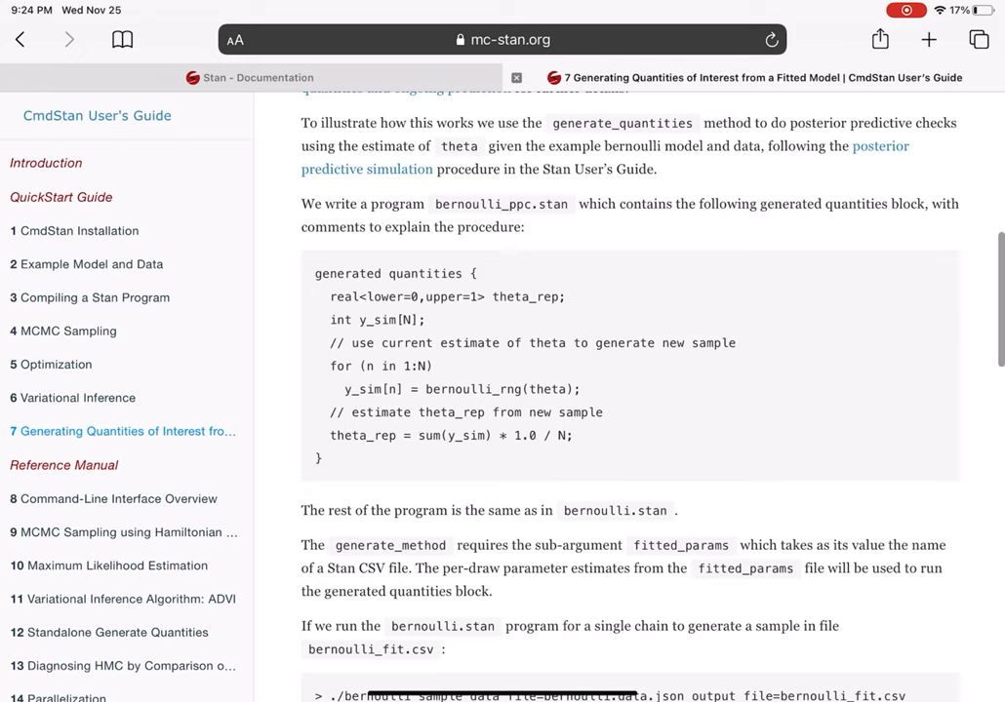
scroll(down, 3)
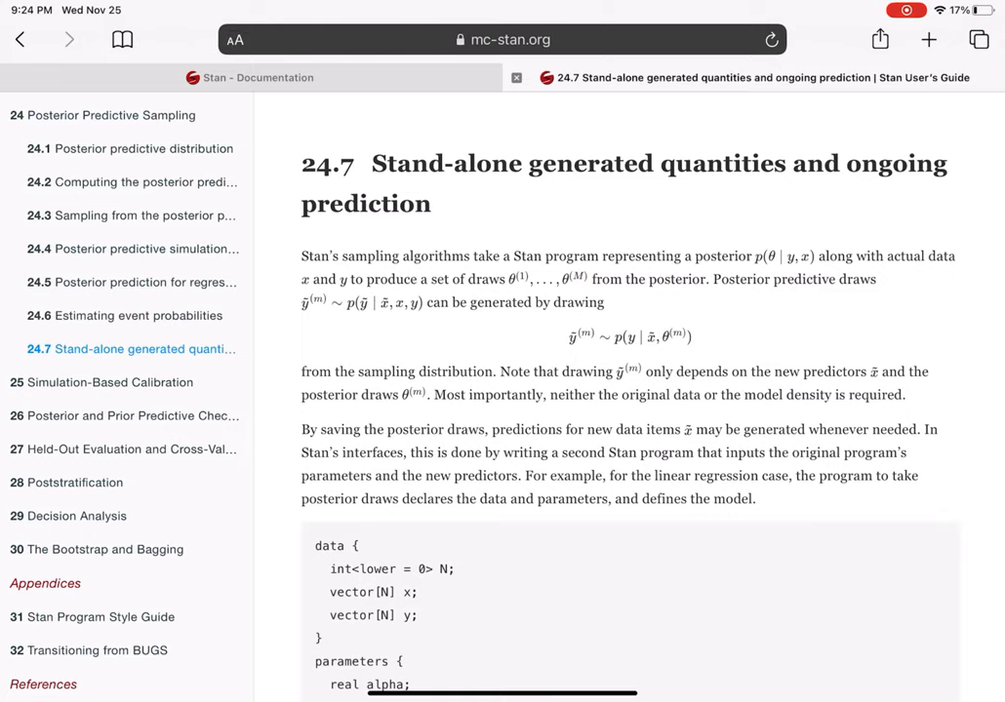
scroll(down, 3)
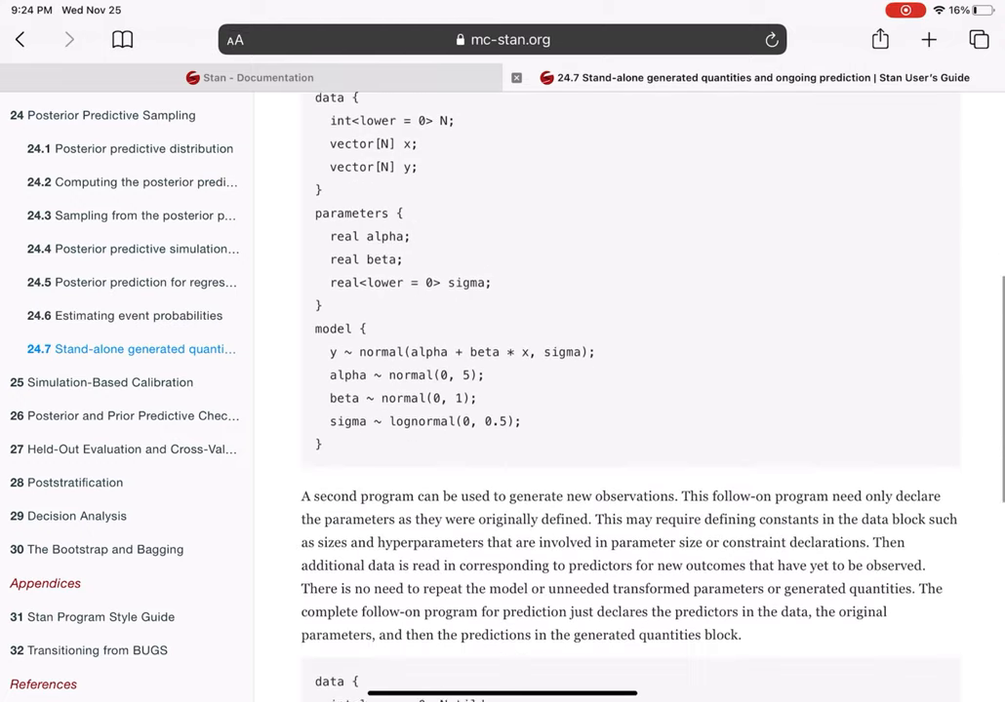
scroll(down, 3)
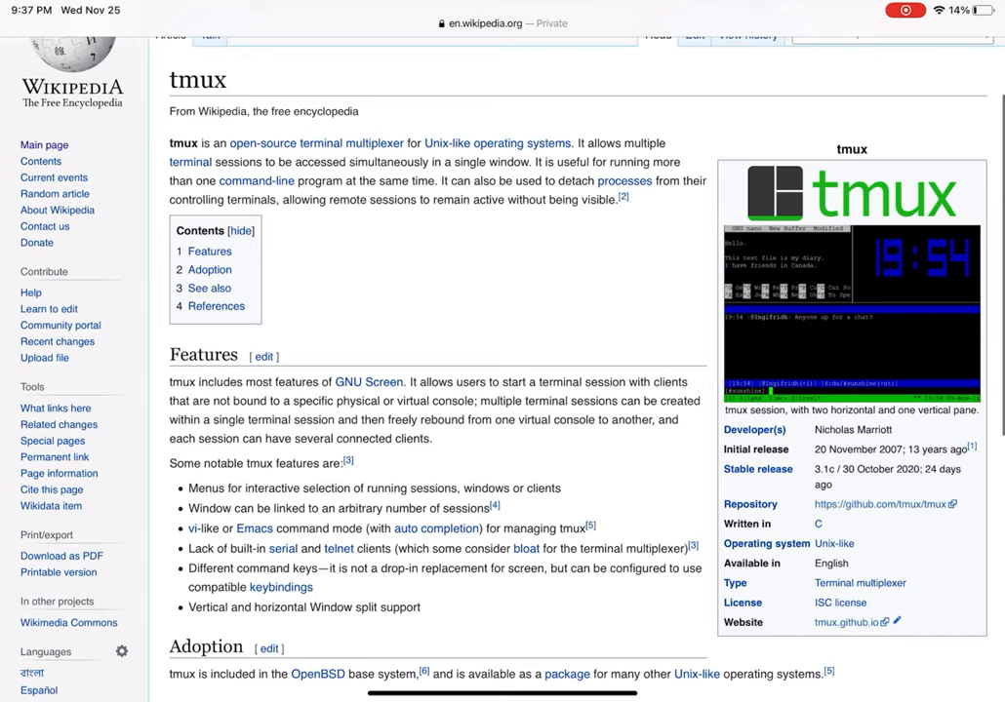
- Scroll through the Wikipedia and ArchWiki tmux articles
scroll(down, 3)
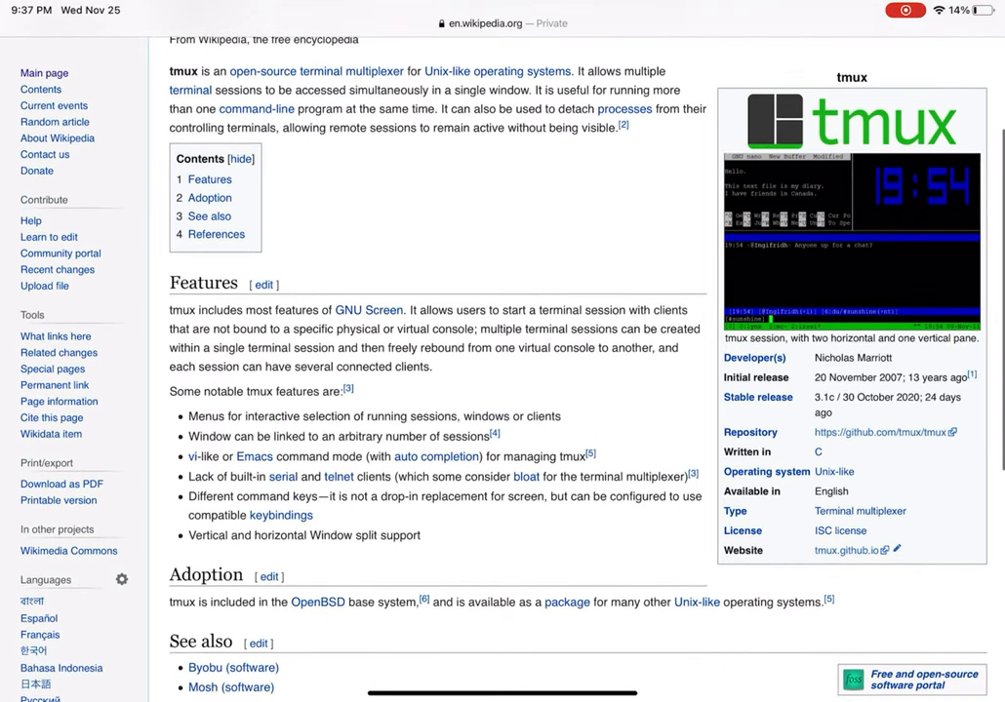
scroll(down, 3)
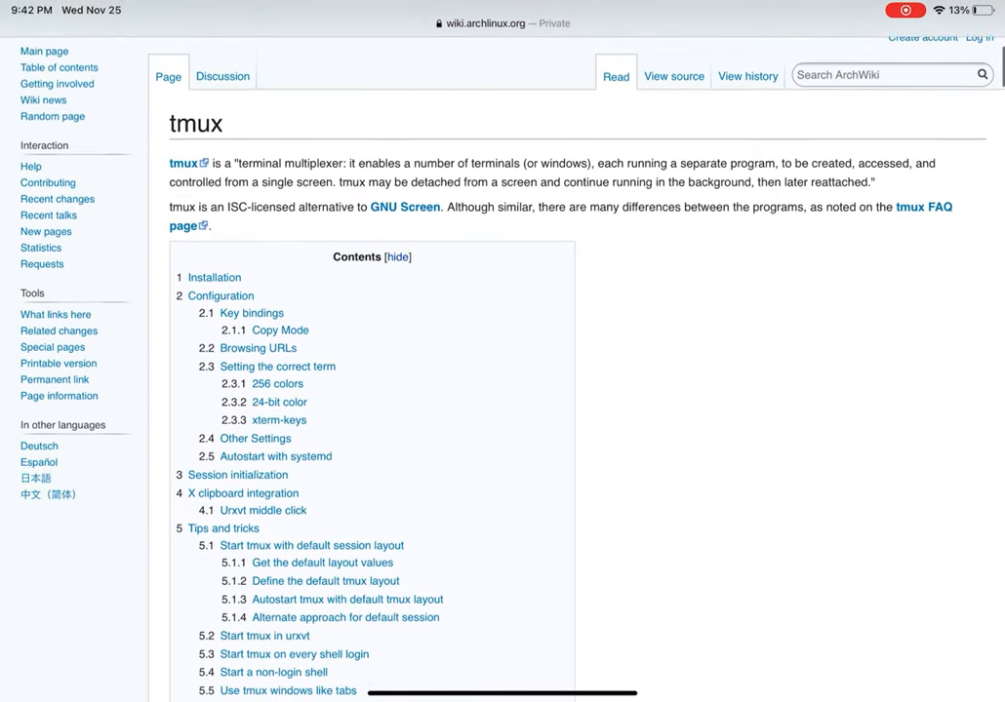
scroll(down, 3)
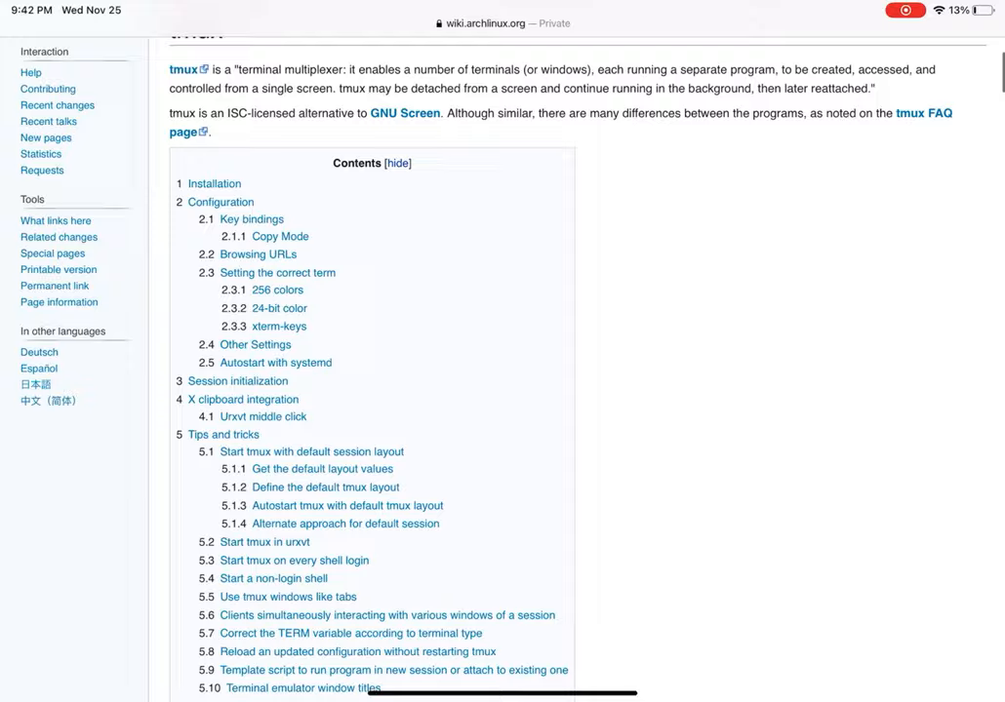
scroll(down, 3)
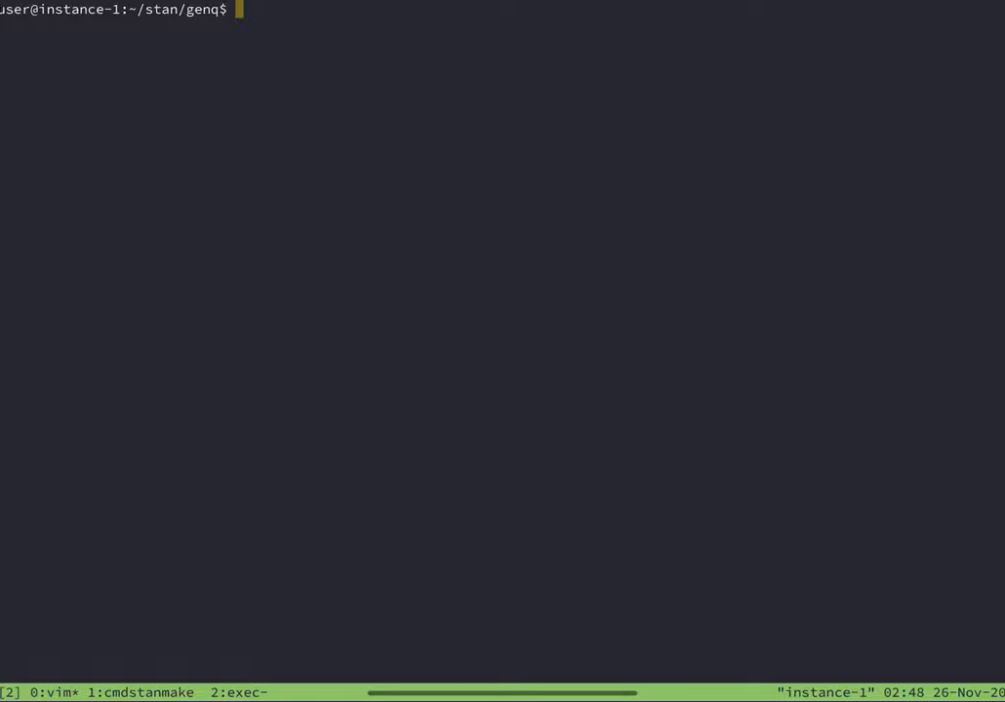
- Open model.stan and visually select the functions and generated quantities blocks
text(nvim m)
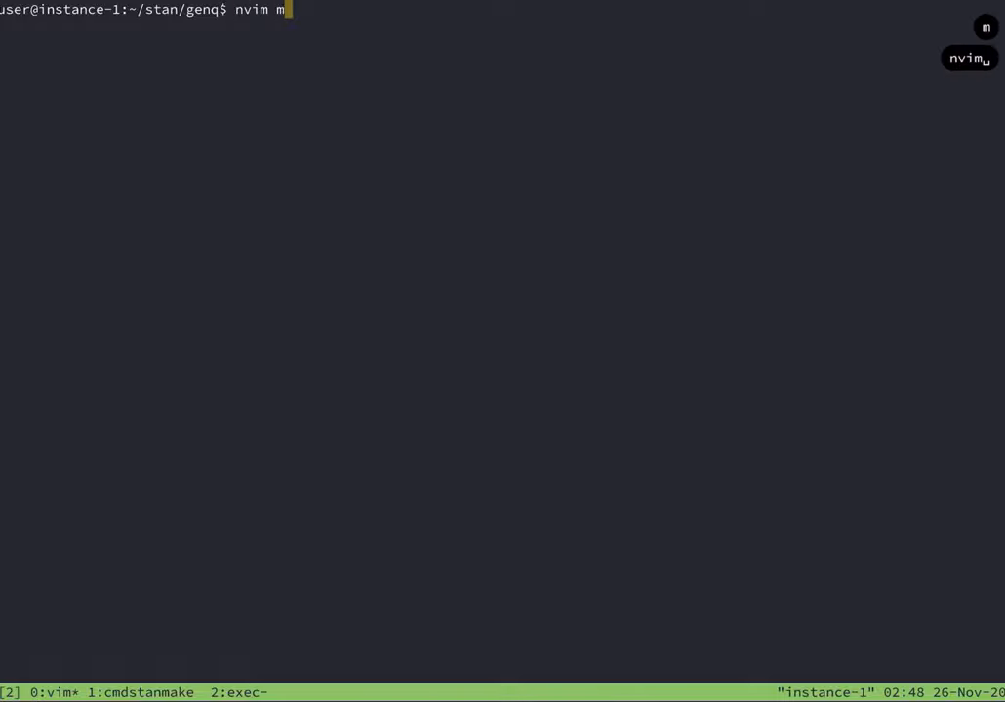
text(odel.stan)
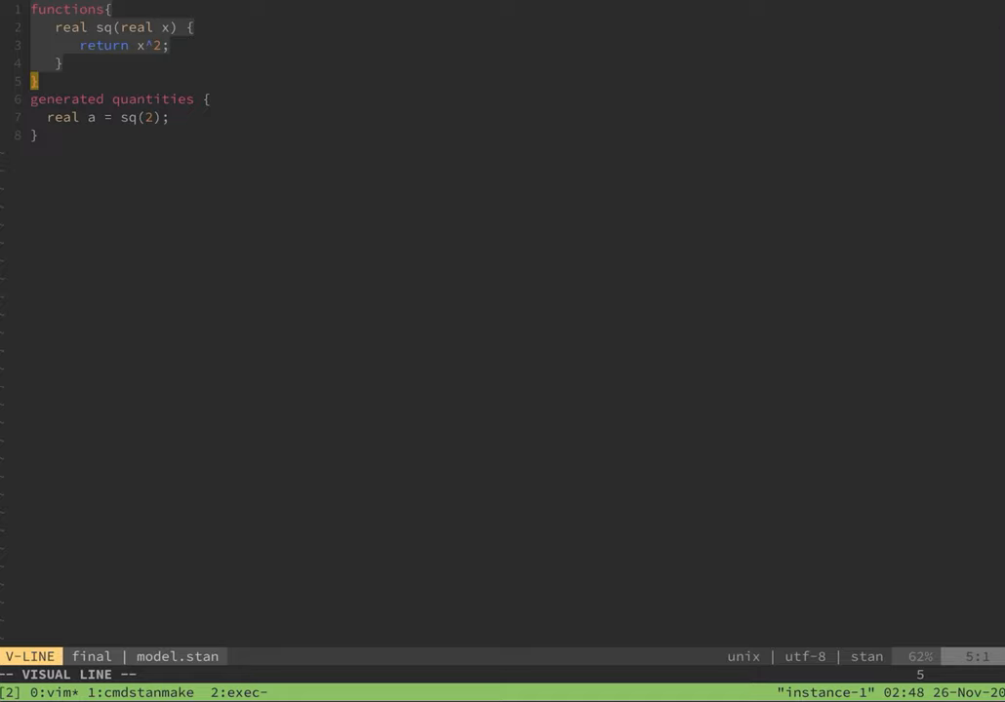
key(V)
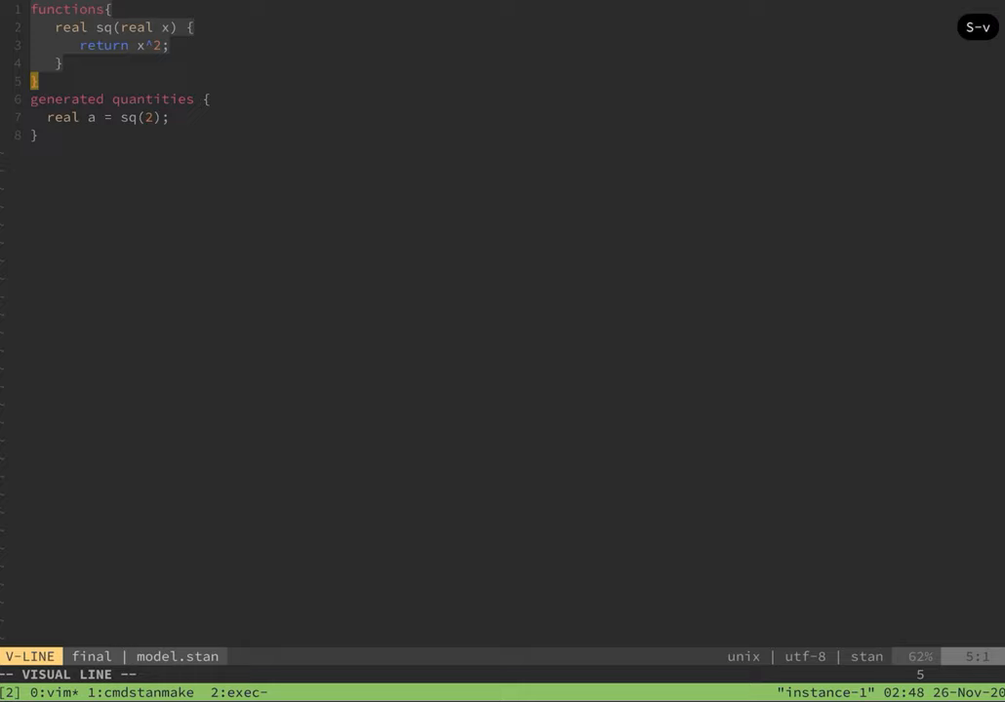
key(j)
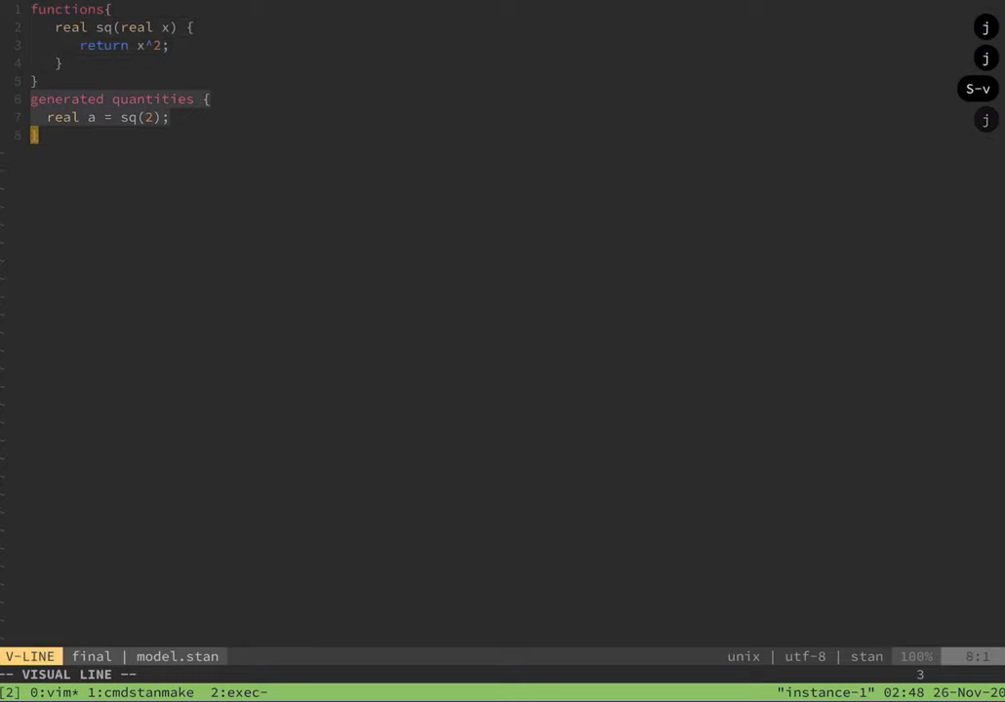
key(Escape)
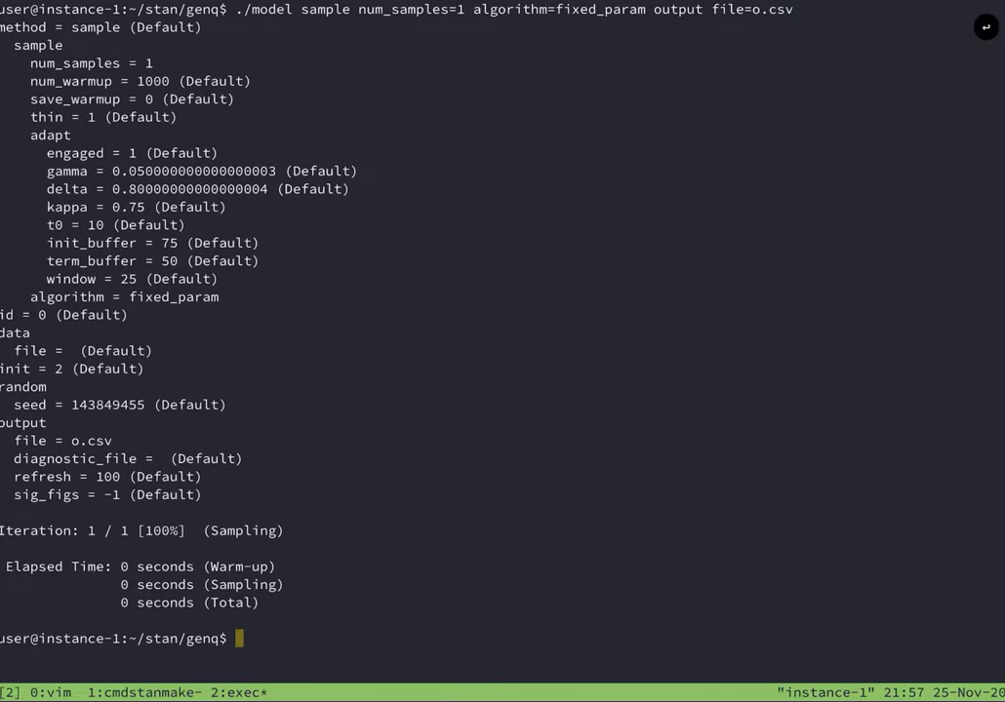
- Print o.csv with Miller as CSV, skipping comment lines
text(mlr --csv --skip-comments cat o.csv)
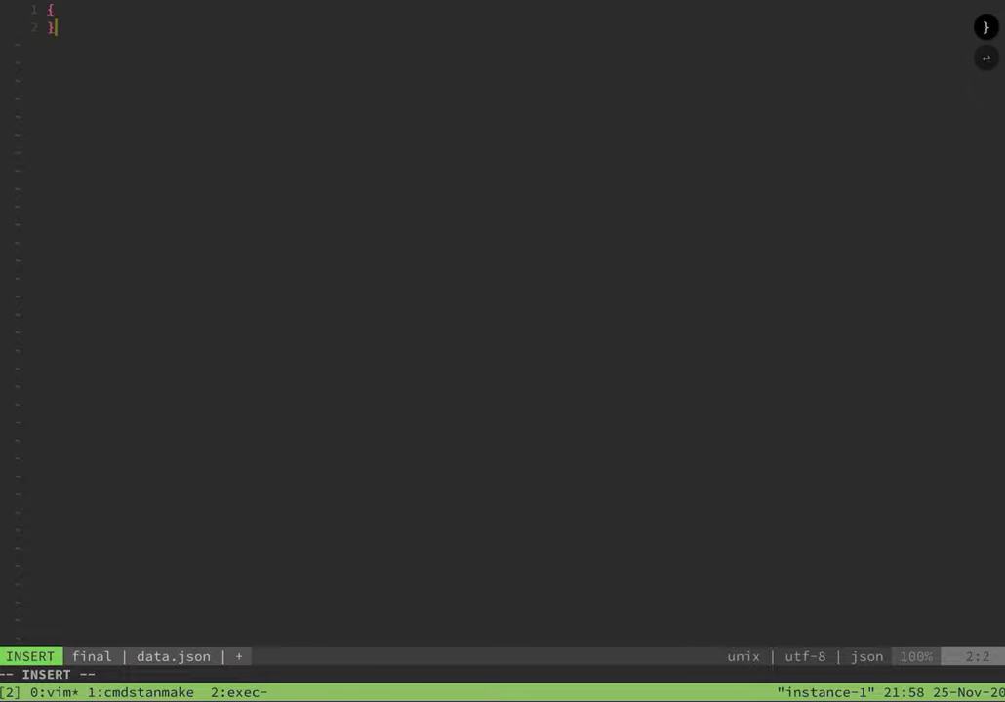
- Give data.json an "x" entry, declare x as real in model.stan, and reopen data.json
text("x": 3)
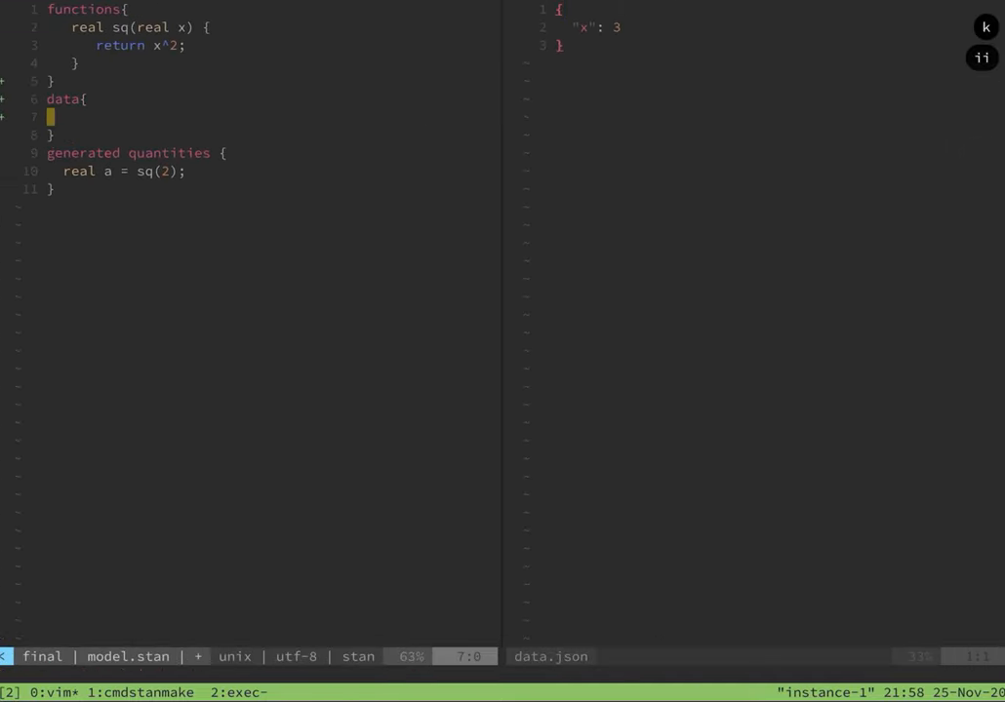
text(real)
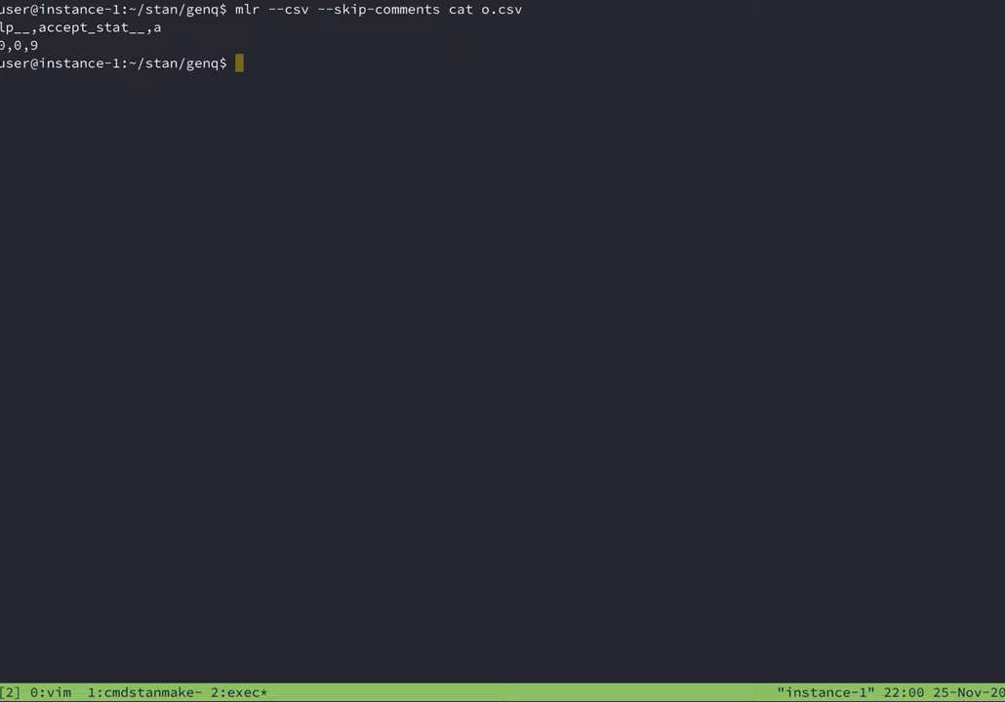
text(nvim data.json)
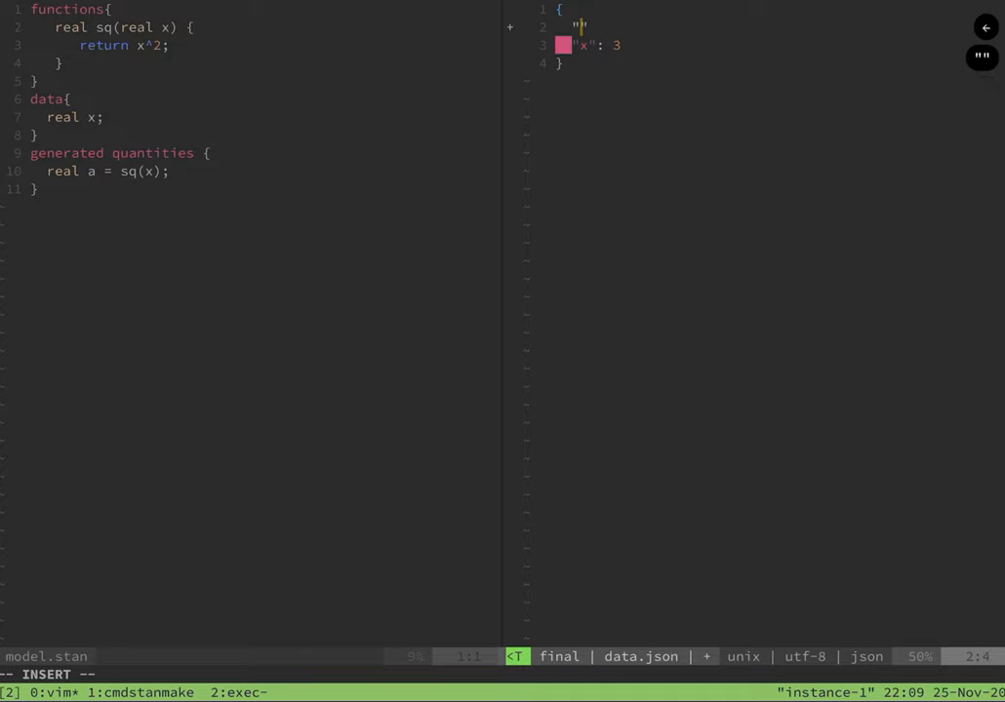
- Add "n": 3 to data.json and change x to the array [2, 3, 4]
text(n":)
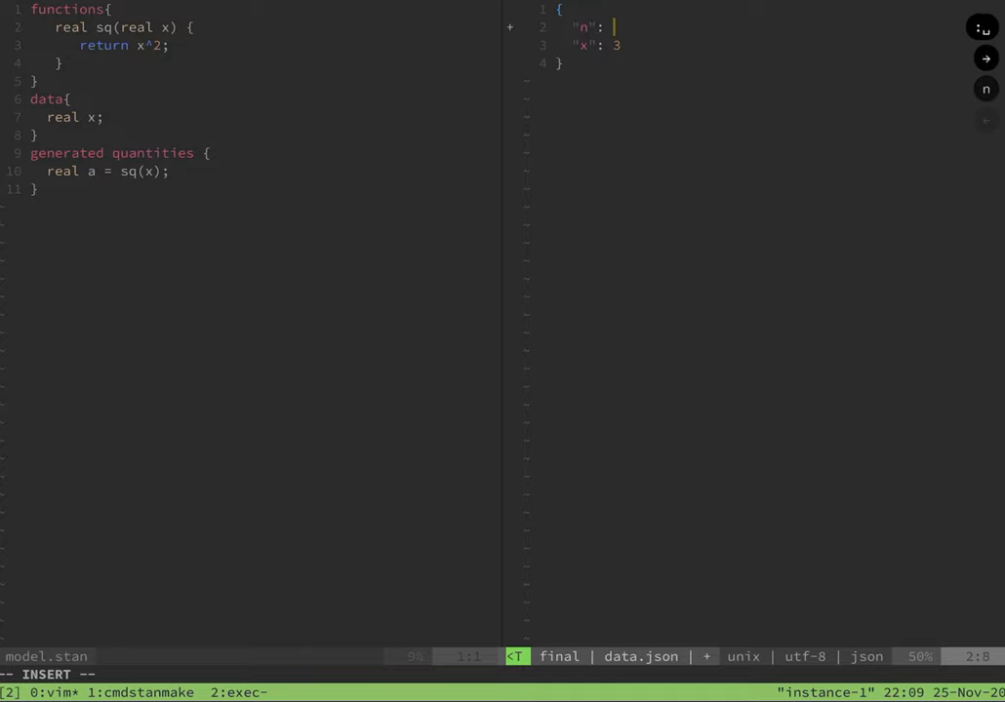
text(3,)
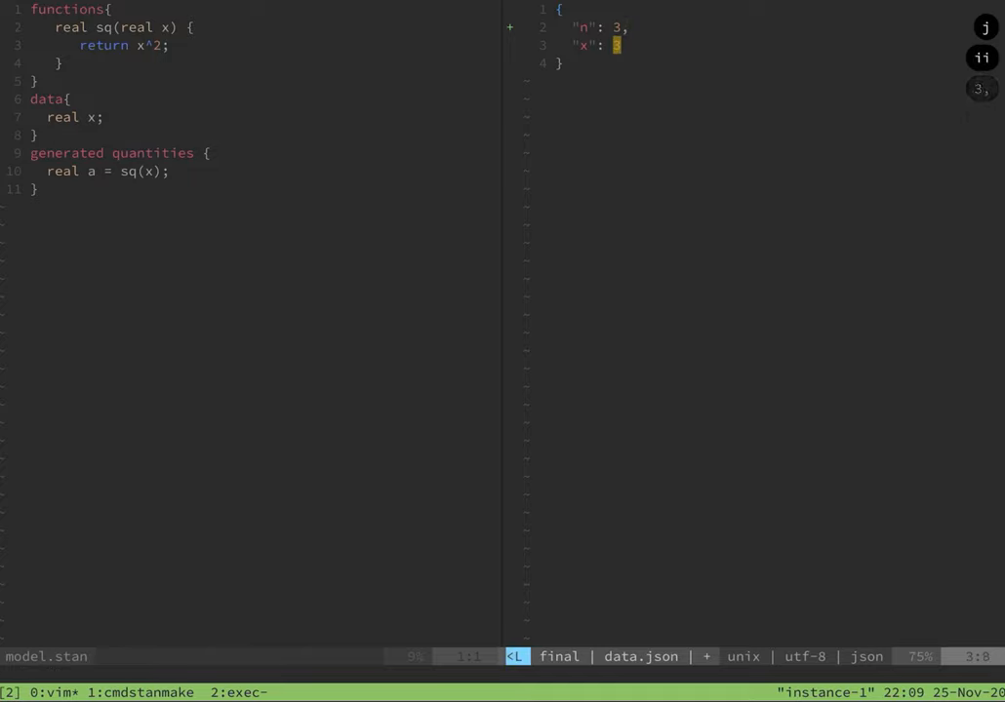
text([3)
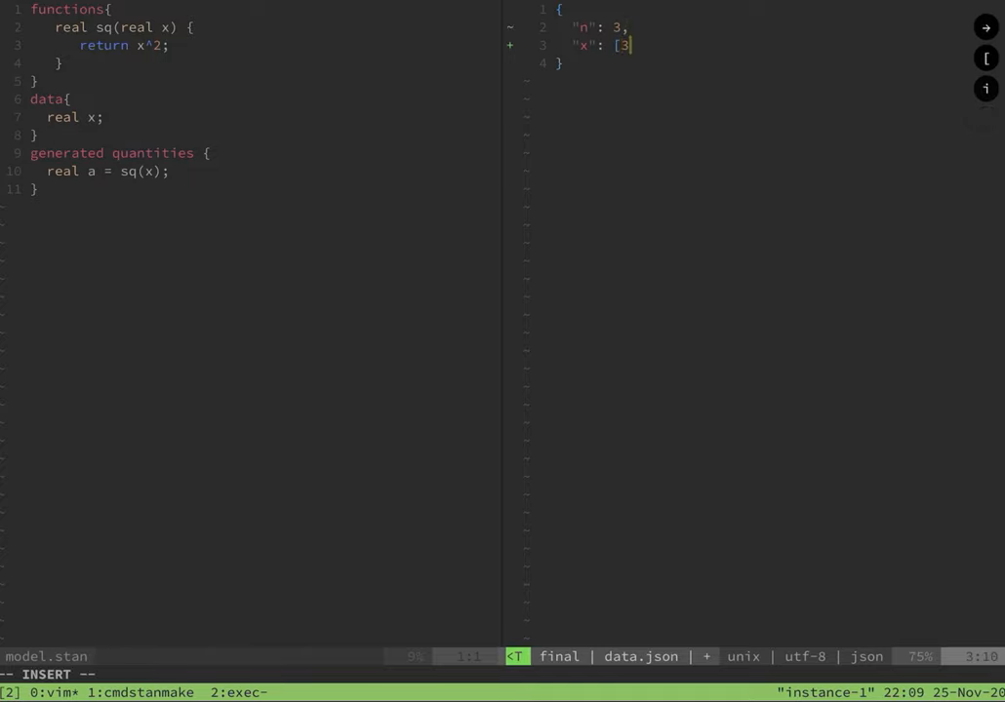
key(Escape)
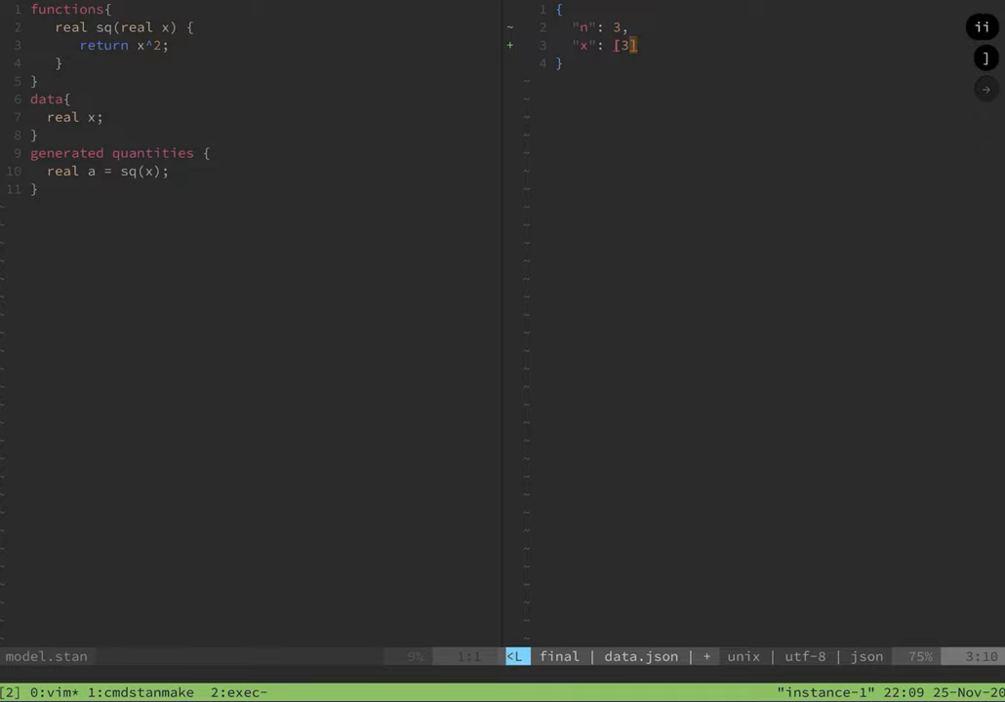
key(i)
text(2, 3, 4)
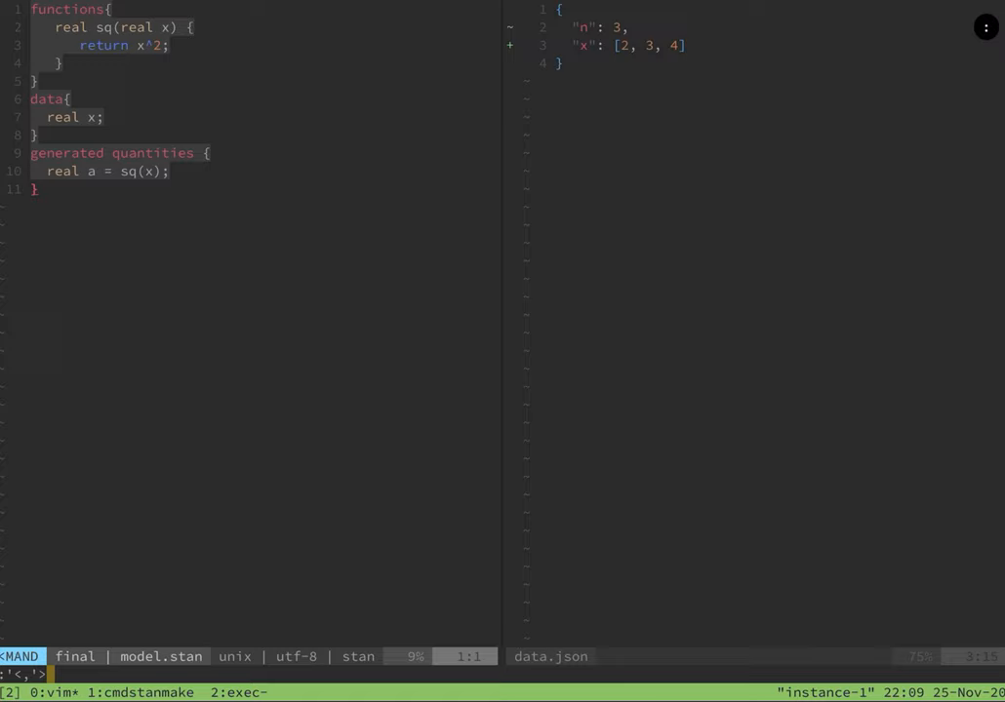
- Replace every real with vector in model.stan via :s/real/vector/g
text(s/)
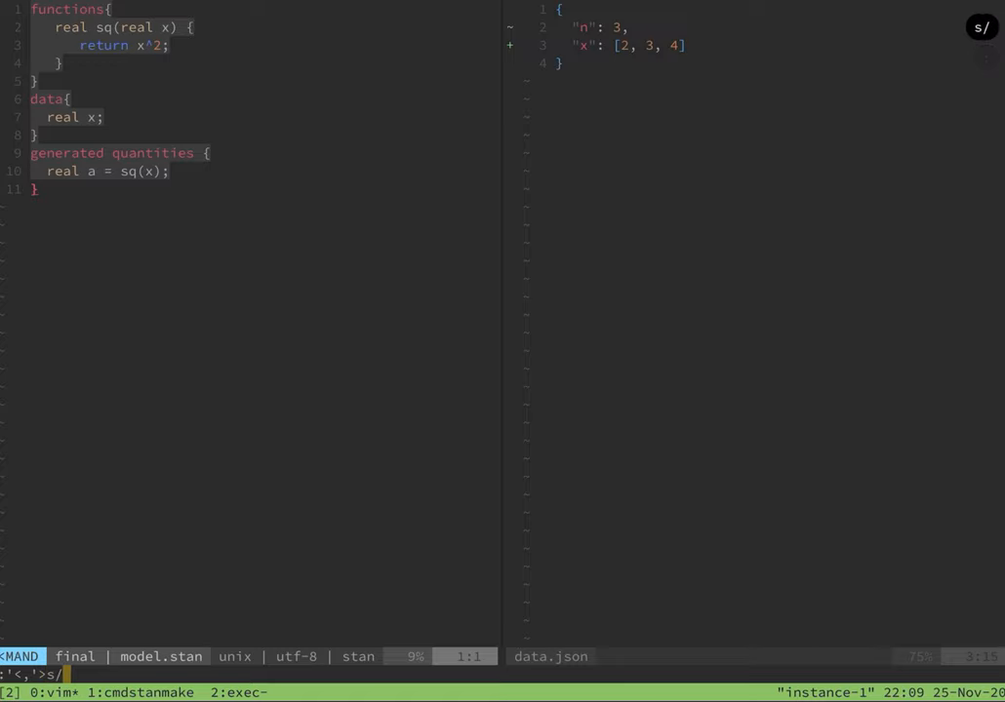
text(real/)
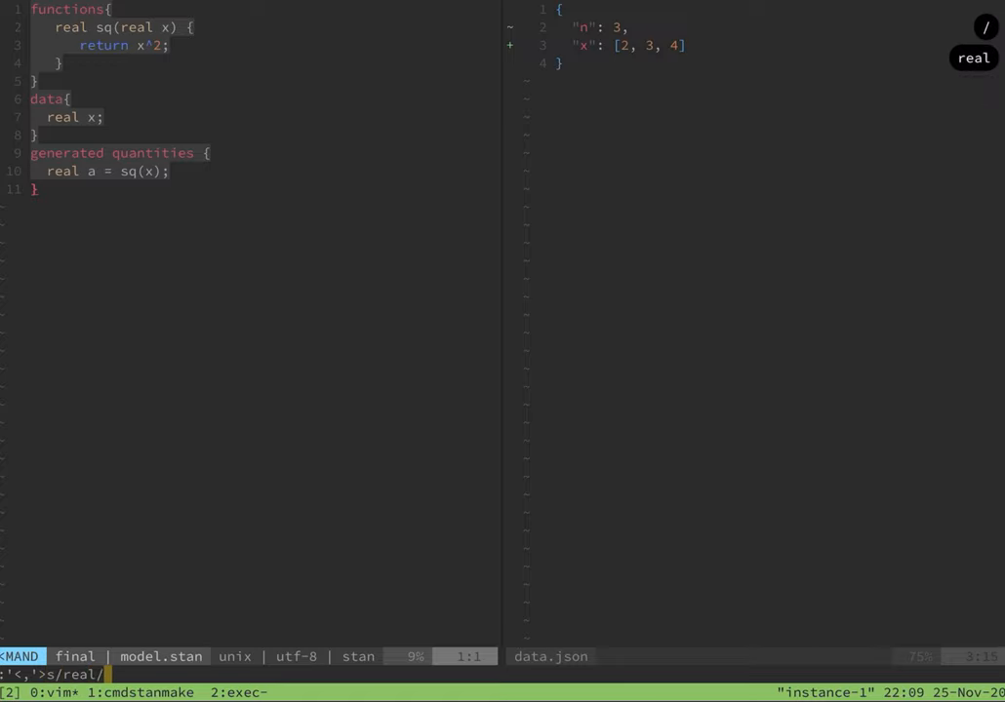
text(vector)
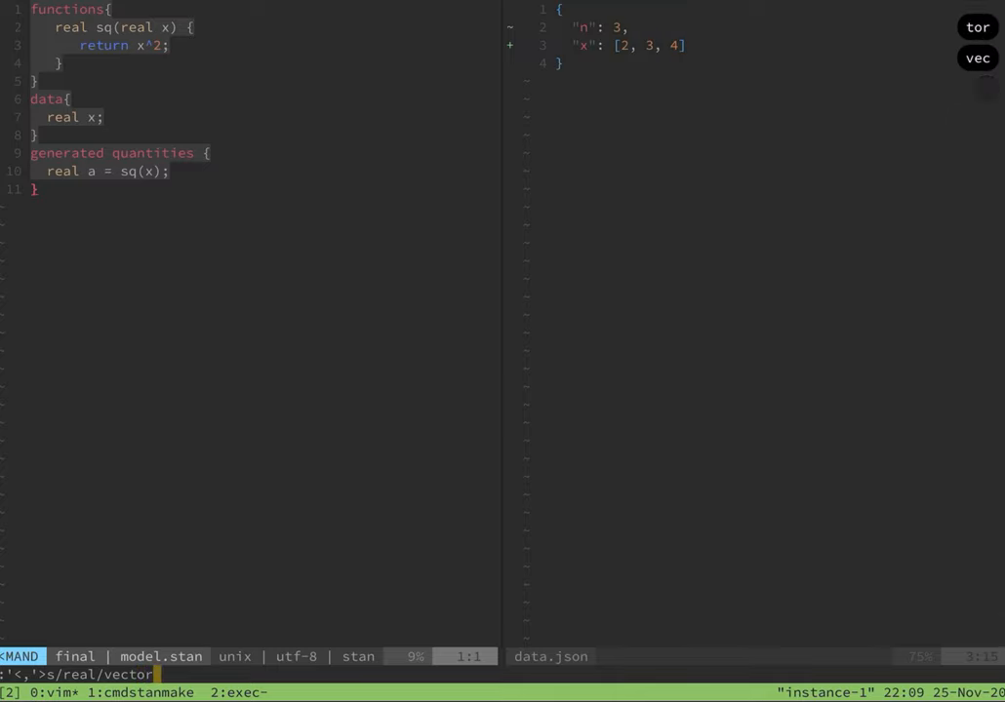
text(g)
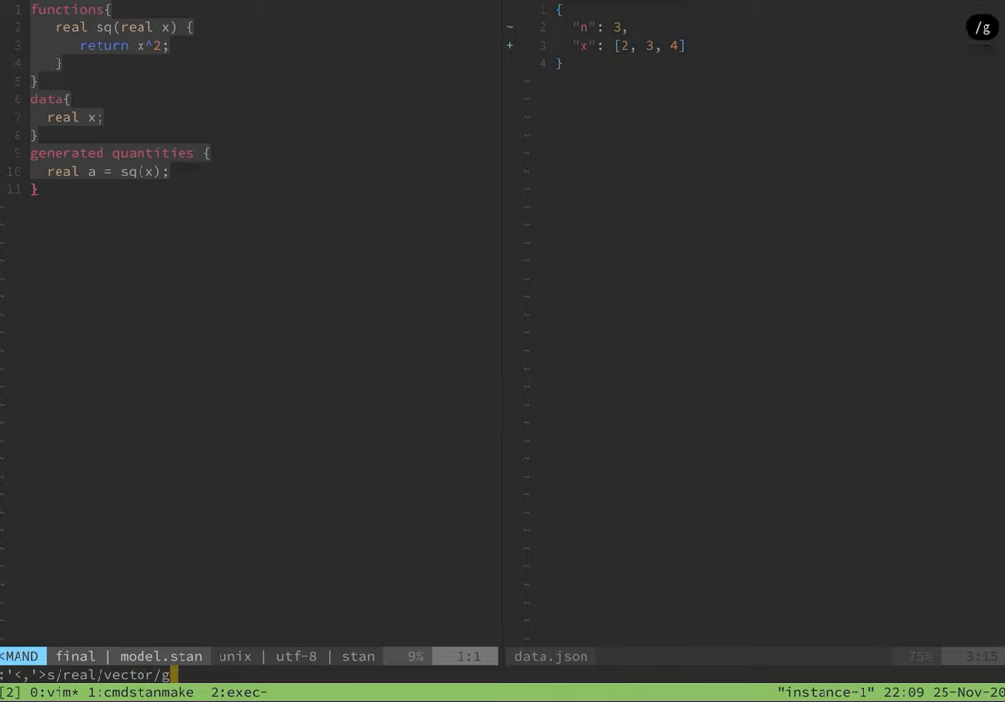
key(Return)
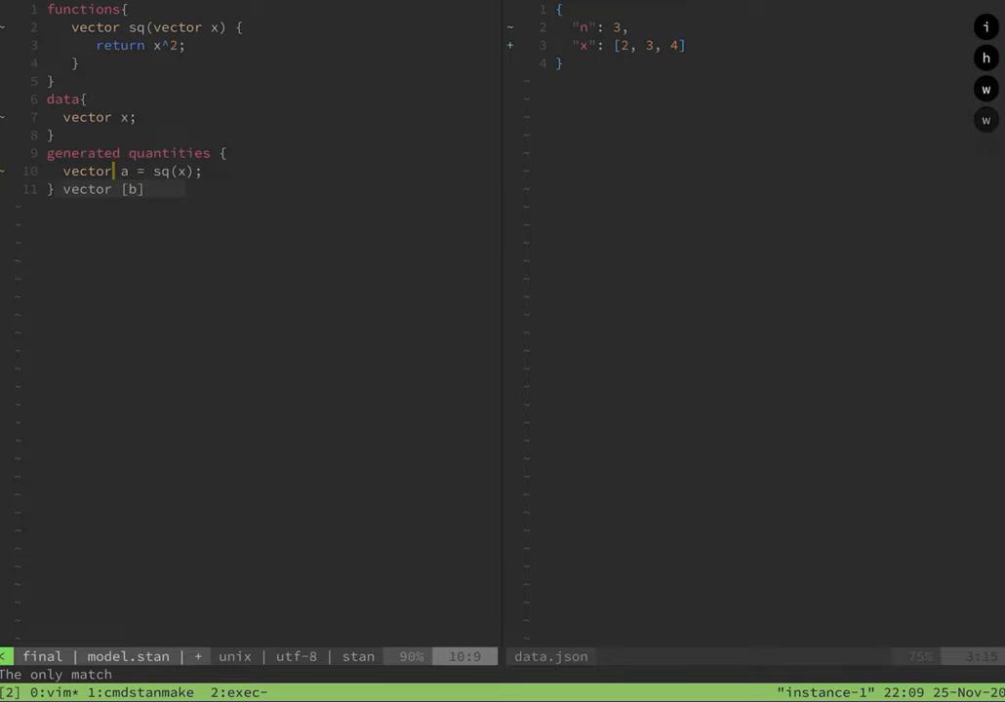
- Size the vector declarations with [n] and declare int n; in the data block
text([n)
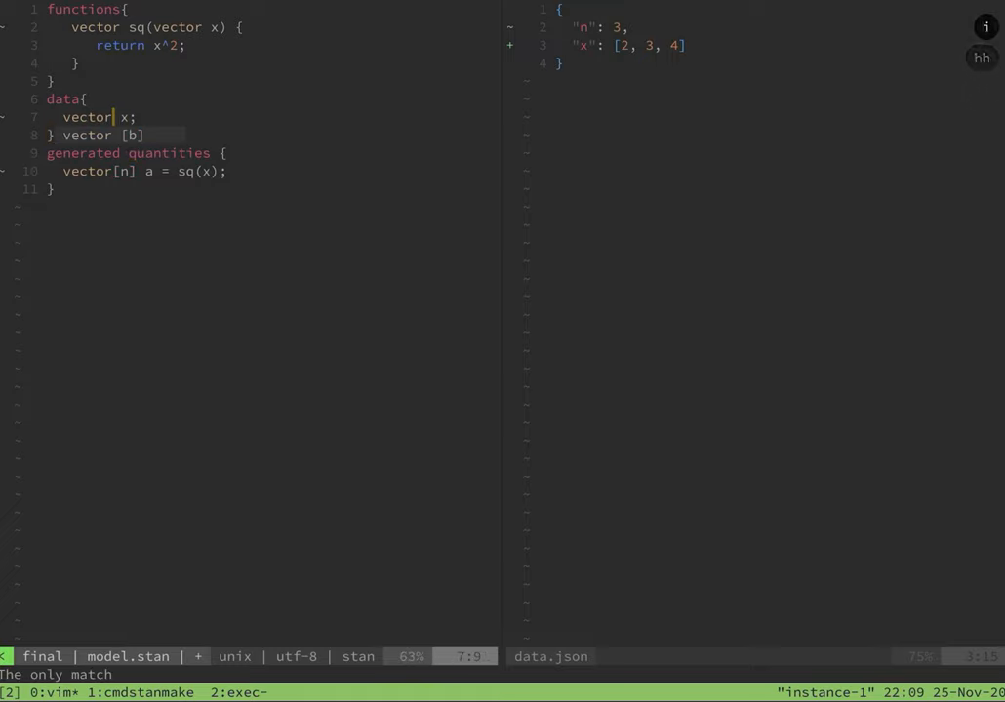
text([n])
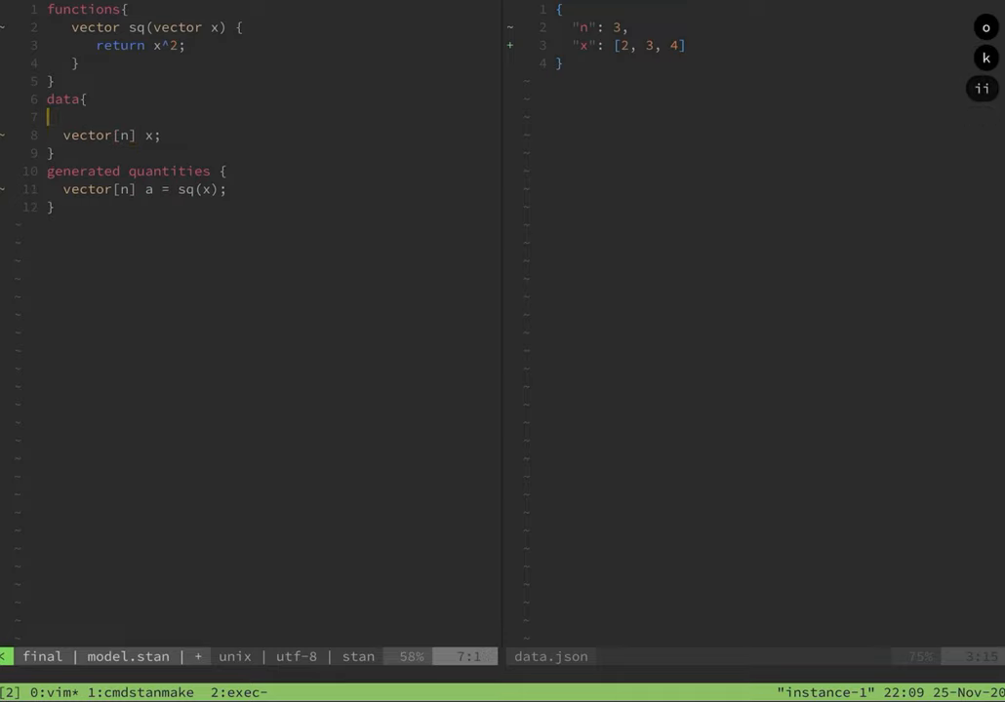
text(int)
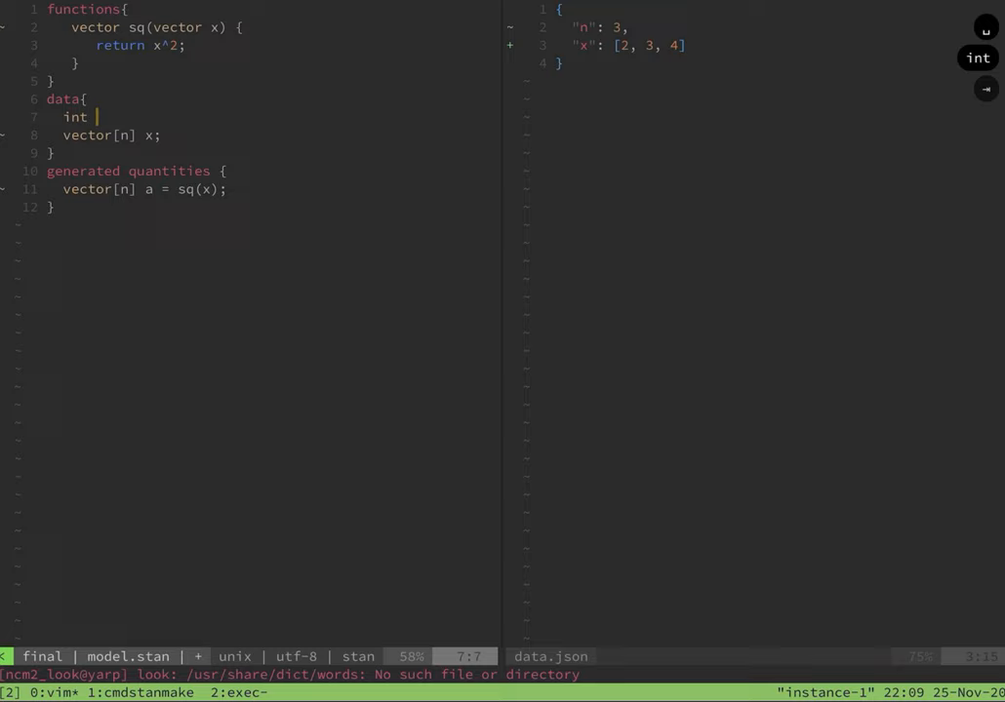
text(n;)
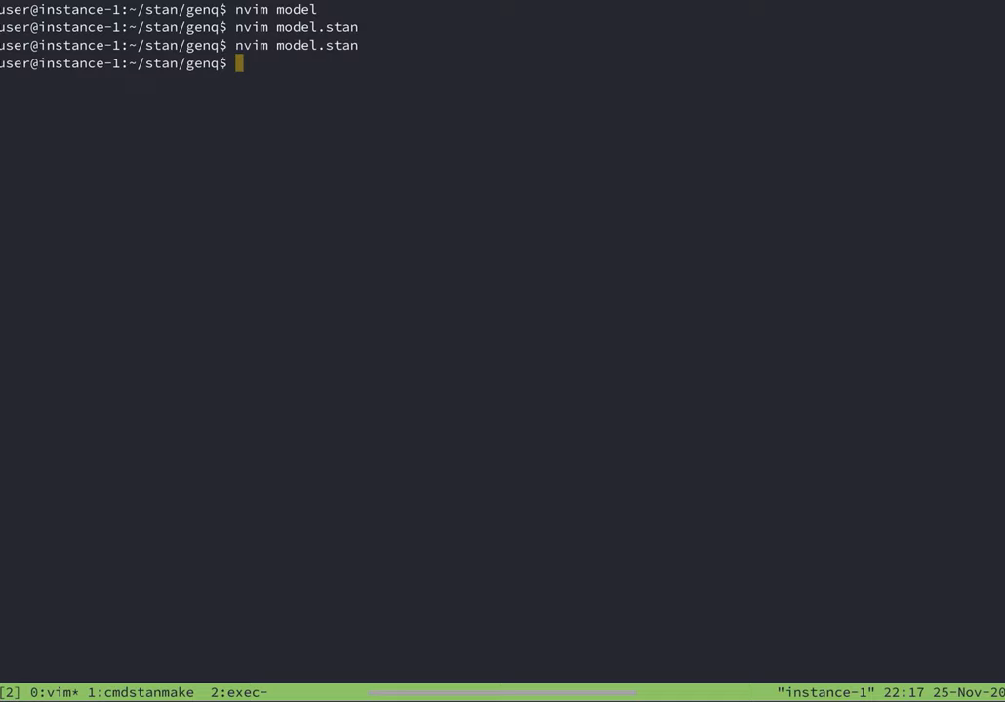
- List the last three commits with git log -3 and reopen model.stan in Neovim
text(git log -3)
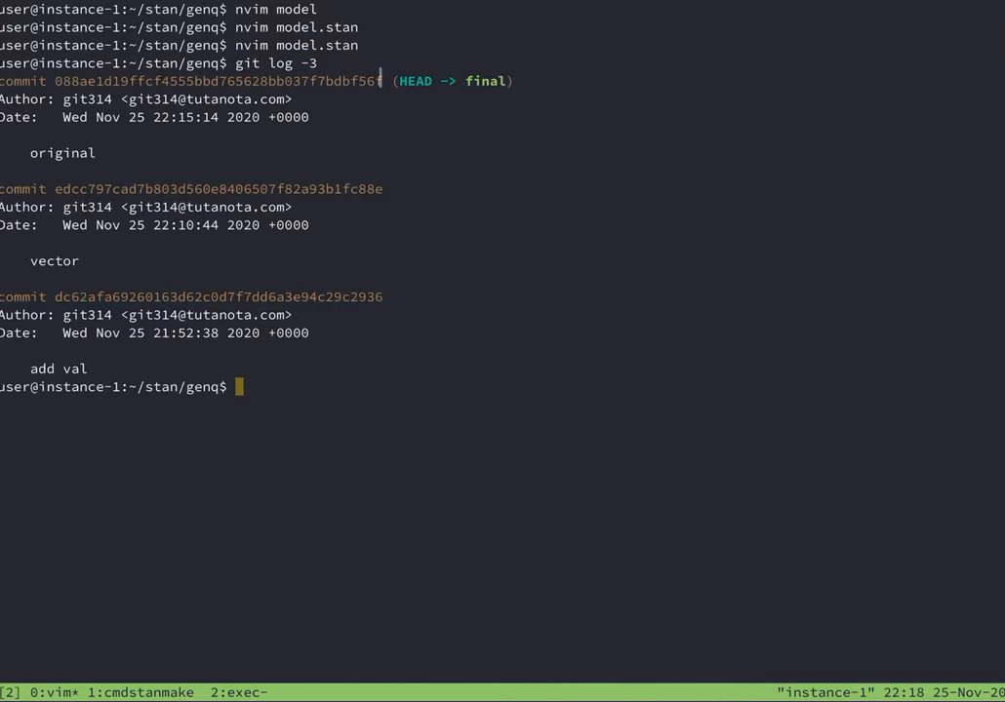
text(nvim model.stan)
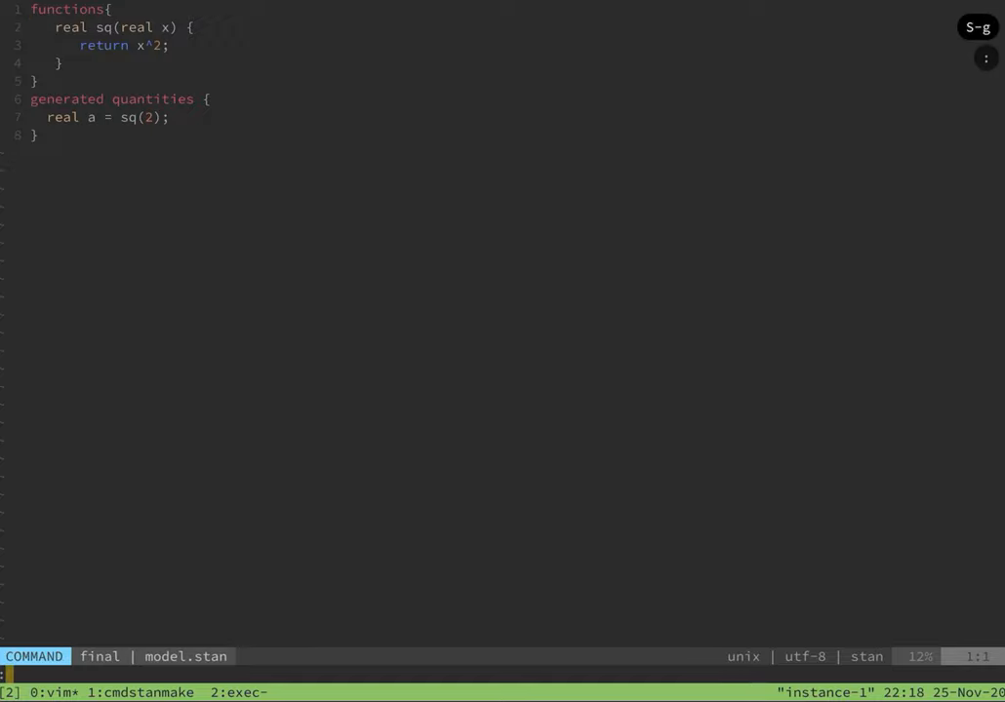
text(vert)
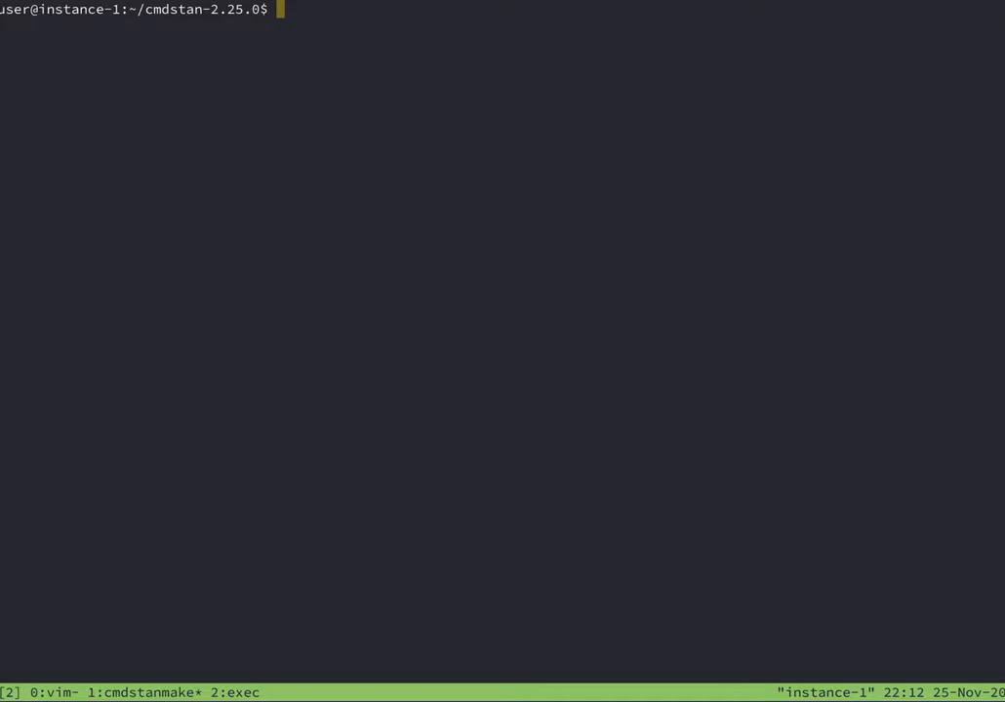
- Compile ~/stan/genq/model with make and begin a Miller cut excluding fields matching __$
text(make ~/stan/genq/model)
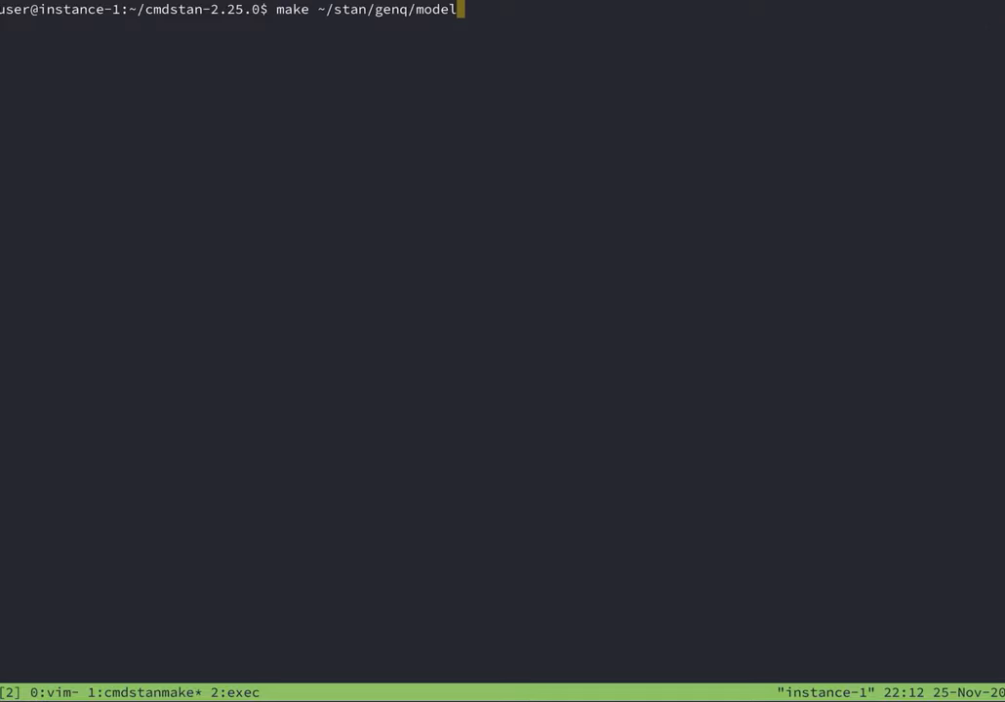
key(Return)
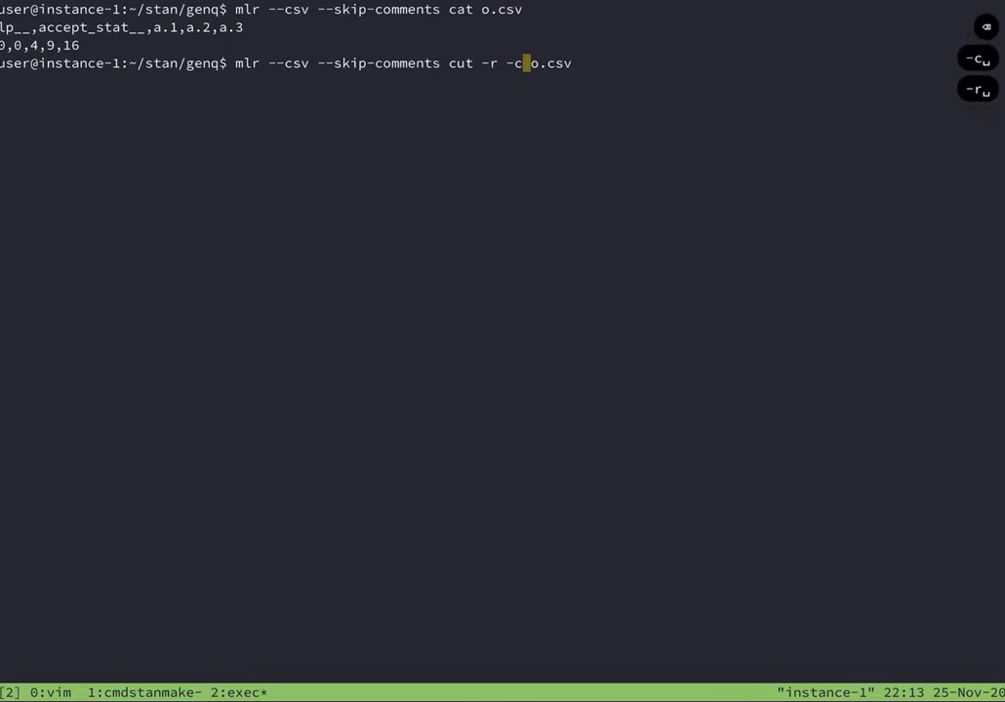
text(-x -f ")
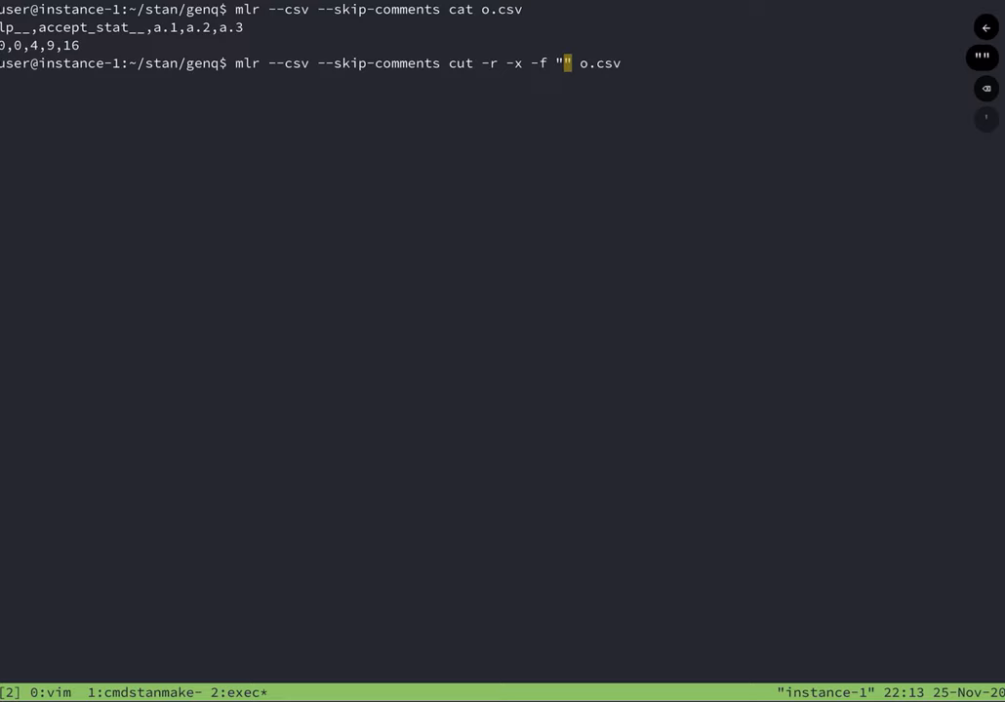
text(__$)
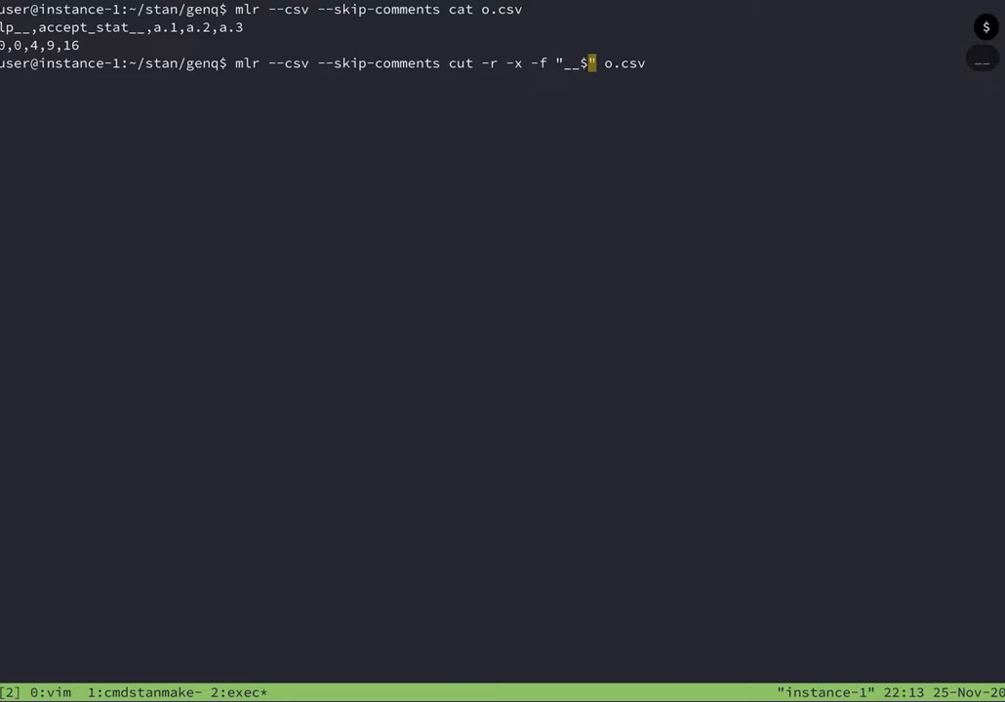